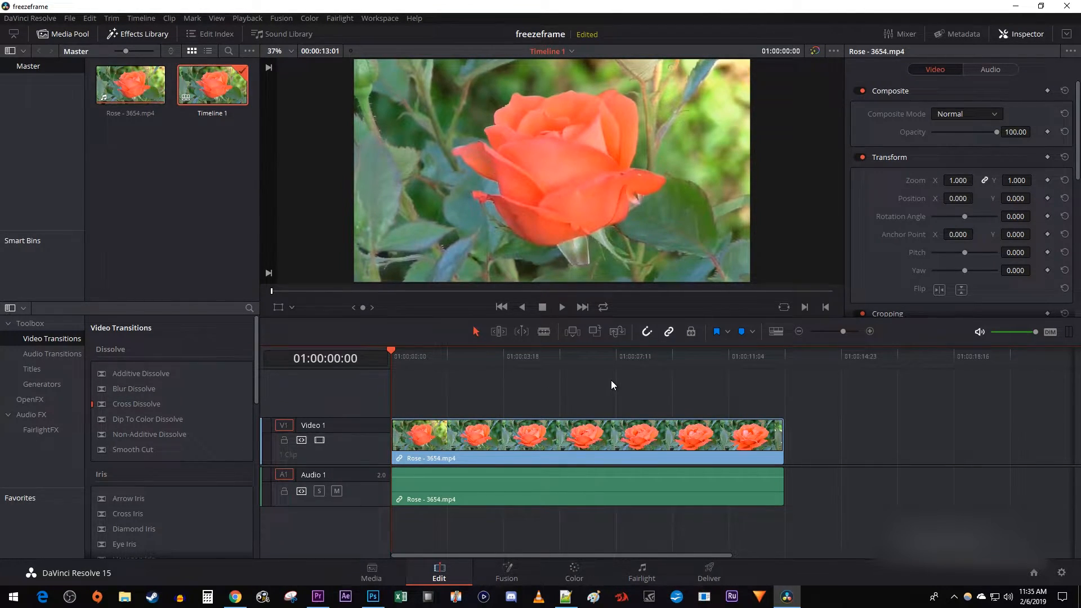
# - Move the rose clip from the Edit page to the Color page
pyautogui.click(573, 571)
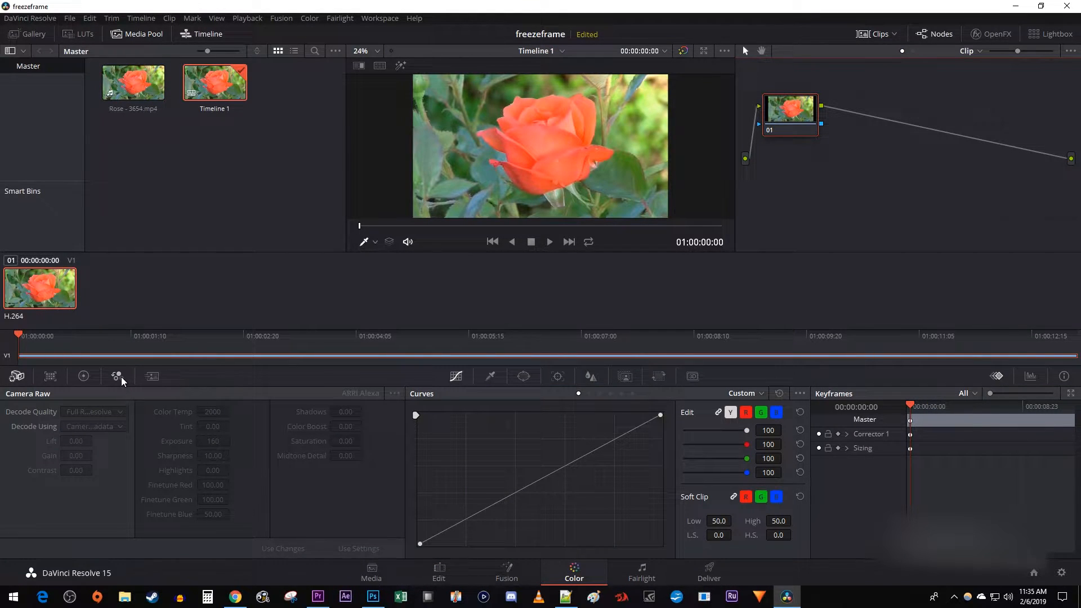
# - Make node 01 black and white using Monochrome in the RGB Mixer
pyautogui.click(117, 375)
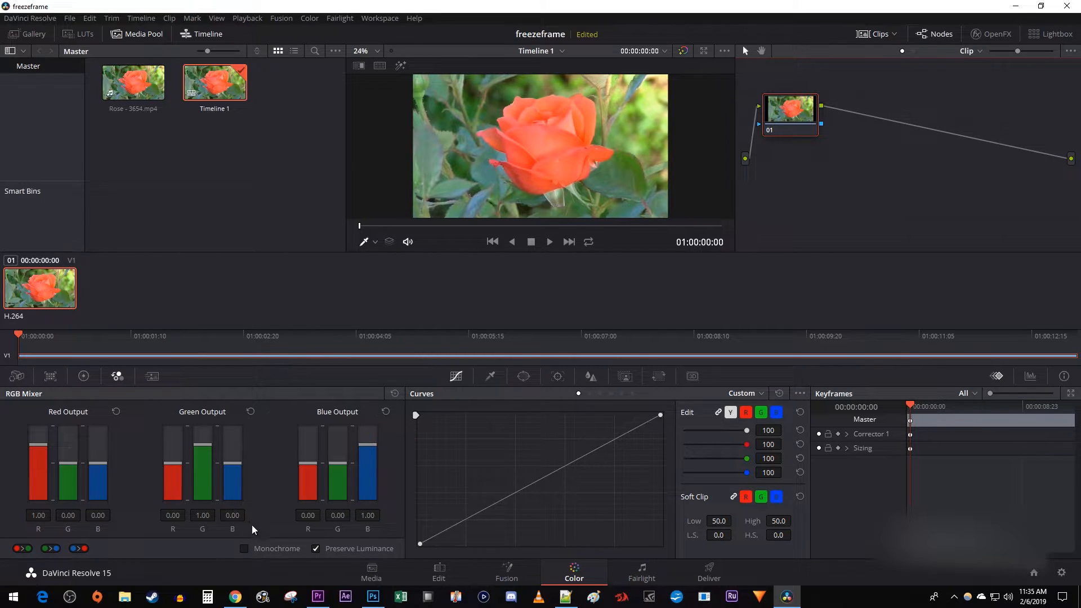
pyautogui.click(243, 547)
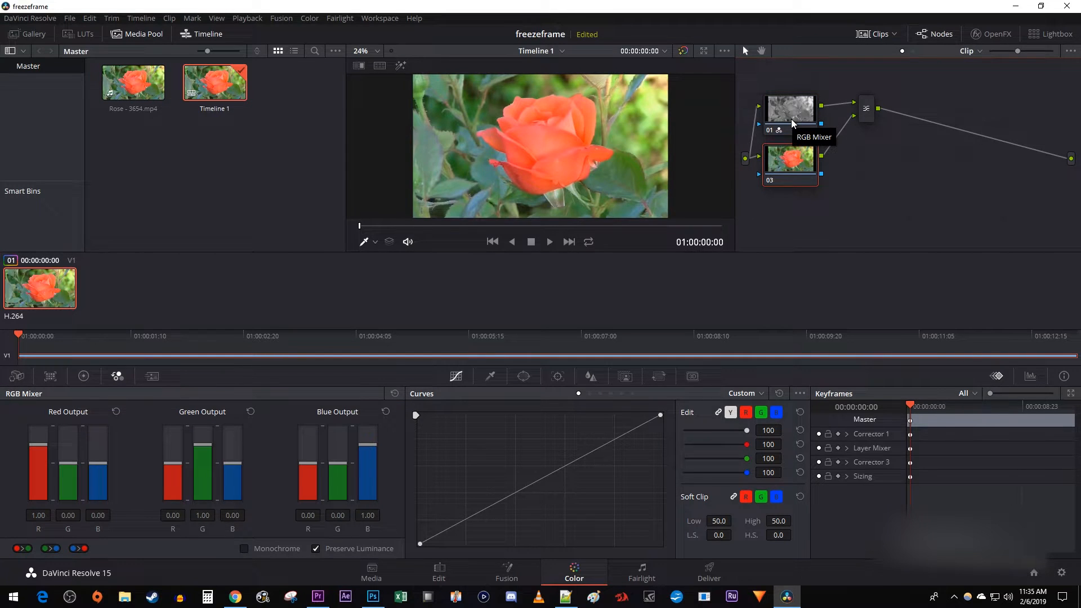
pyautogui.moveTo(906, 102)
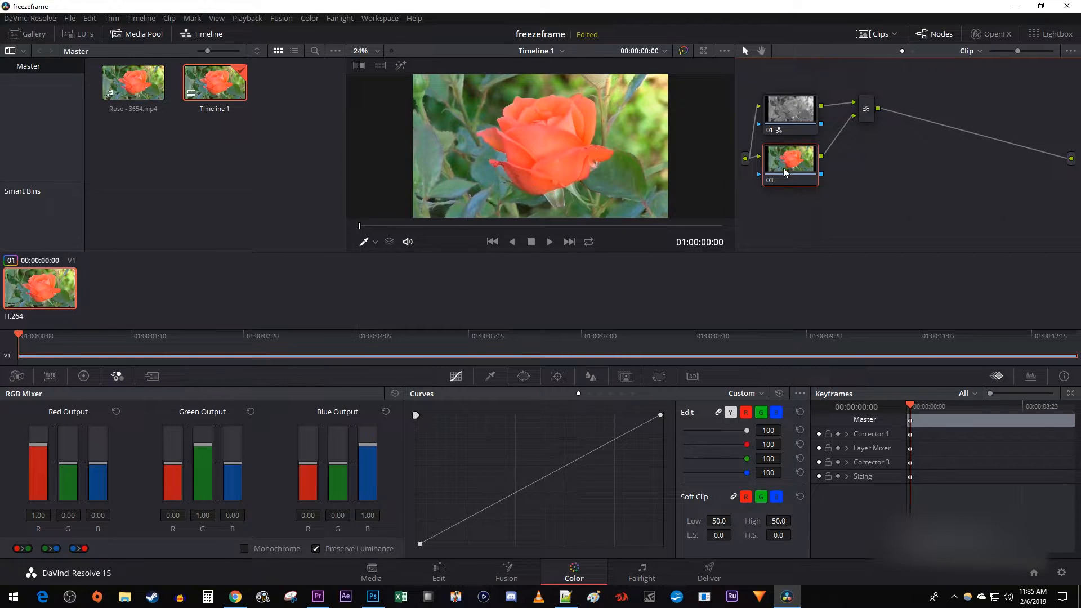
# - Select the parallel node and sample the orange rose with the qualifier eyedropper
pyautogui.click(490, 376)
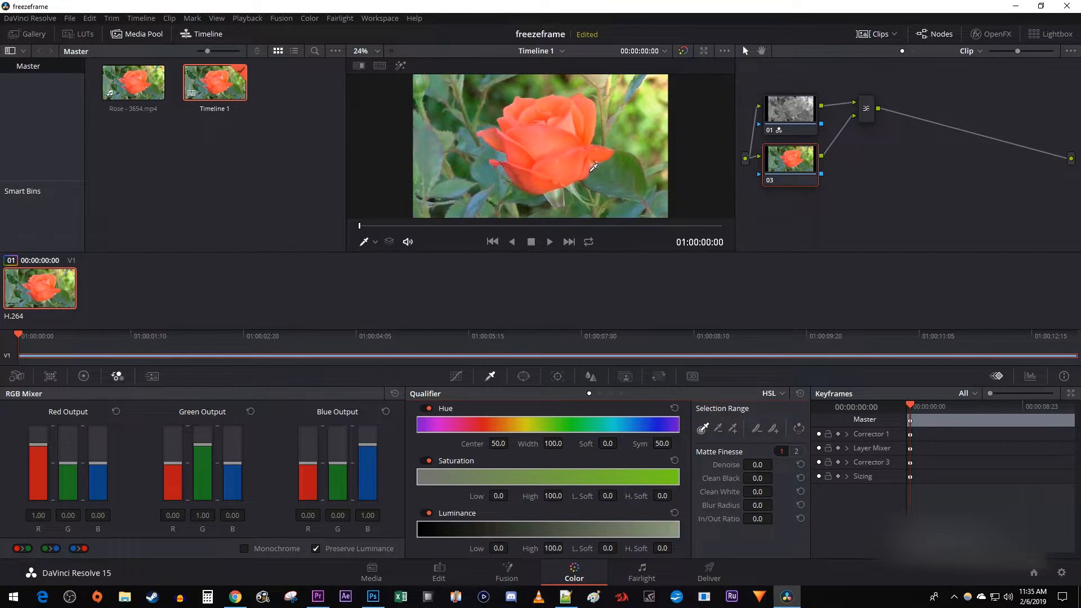
pyautogui.click(572, 165)
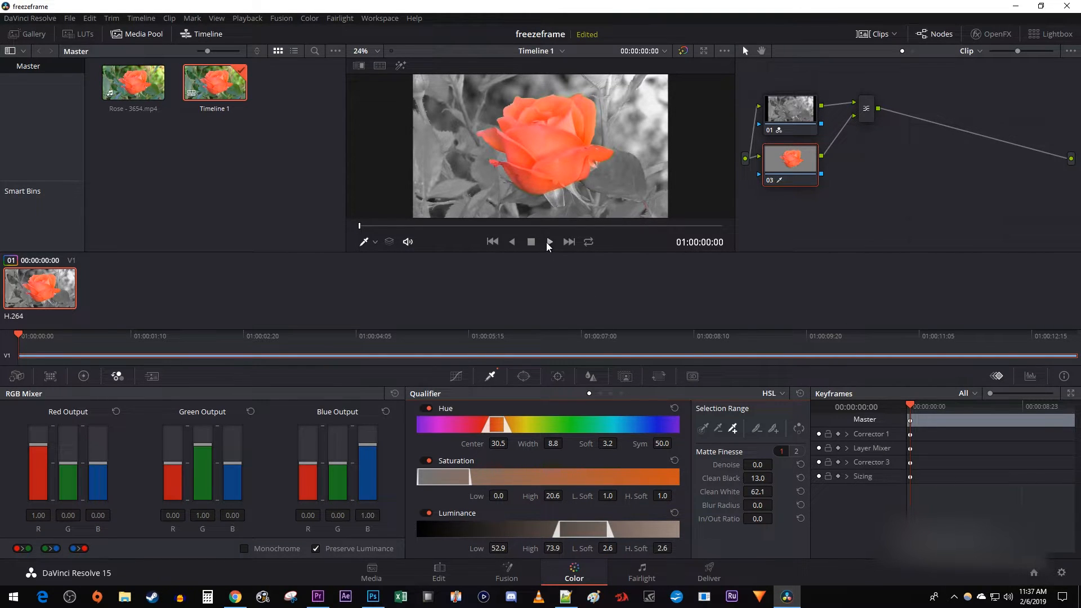
# - Stop on the fully open rose, add its petals to the qualifier, and replay
pyautogui.click(549, 242)
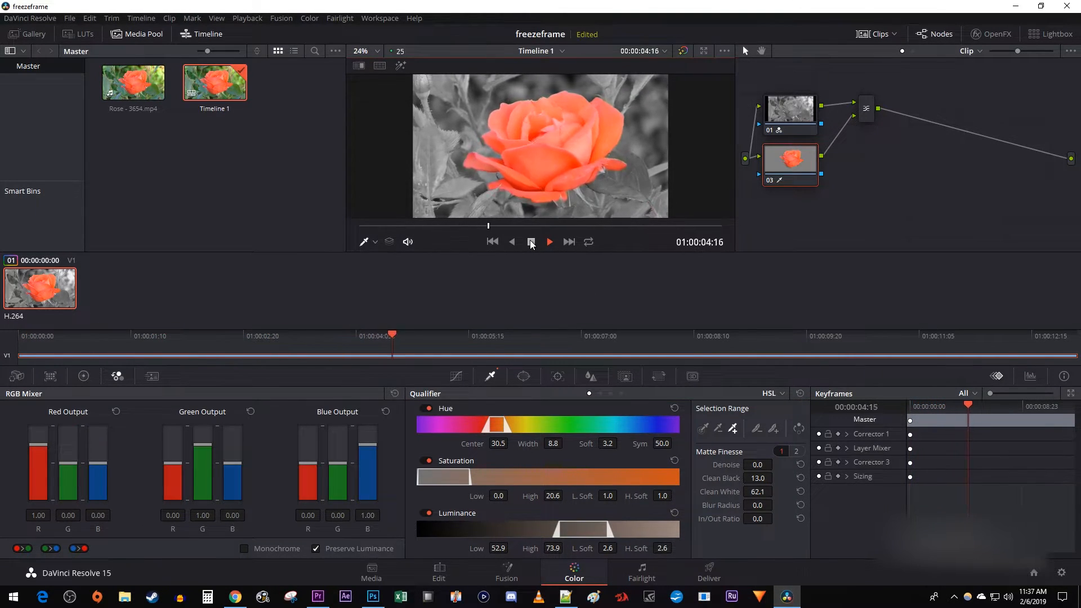
pyautogui.click(549, 242)
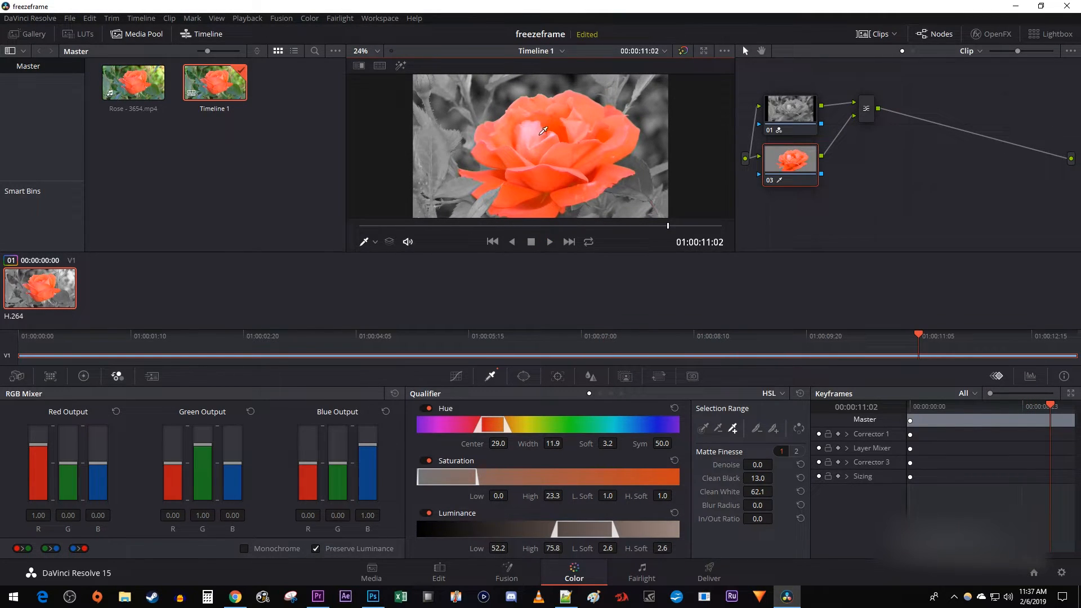
pyautogui.click(549, 242)
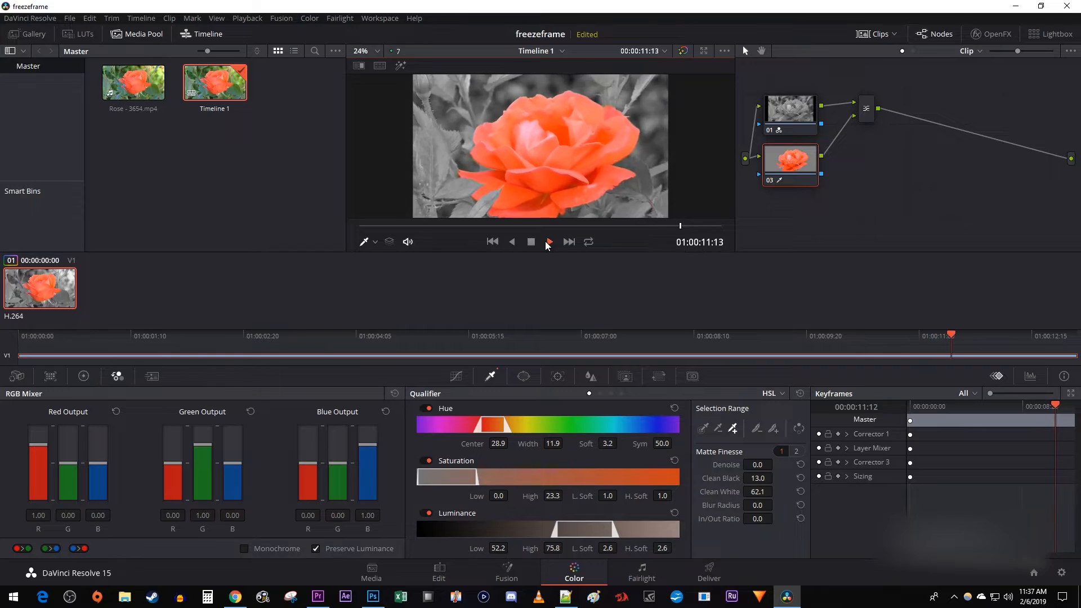
pyautogui.click(492, 242)
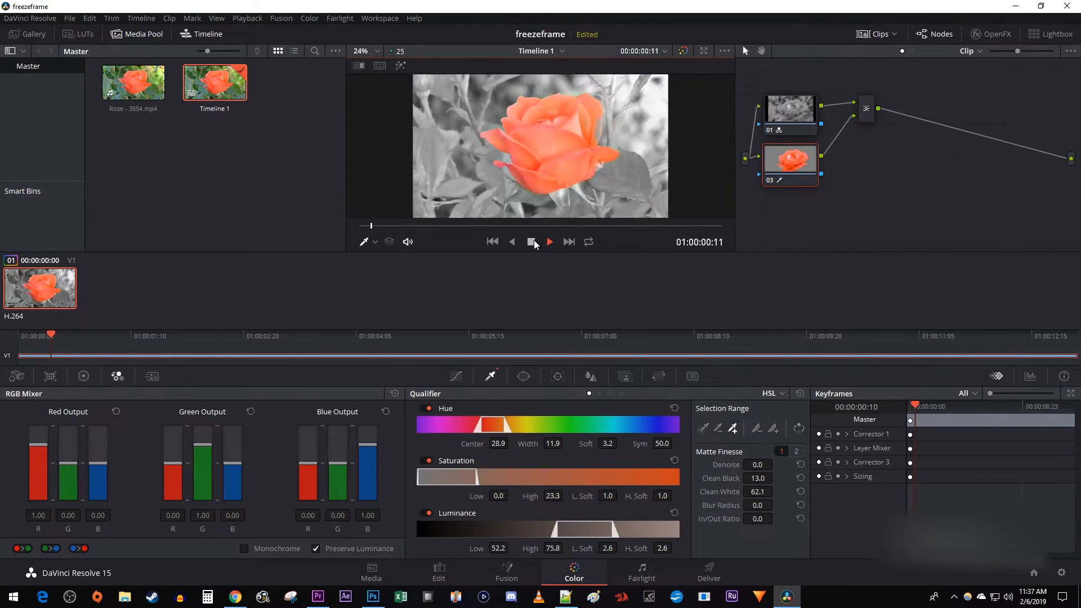